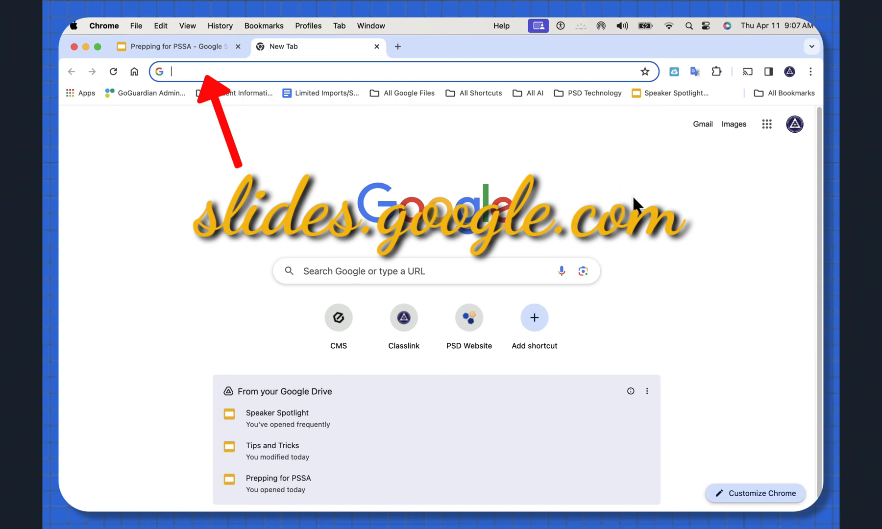
mouse_move(767, 123)
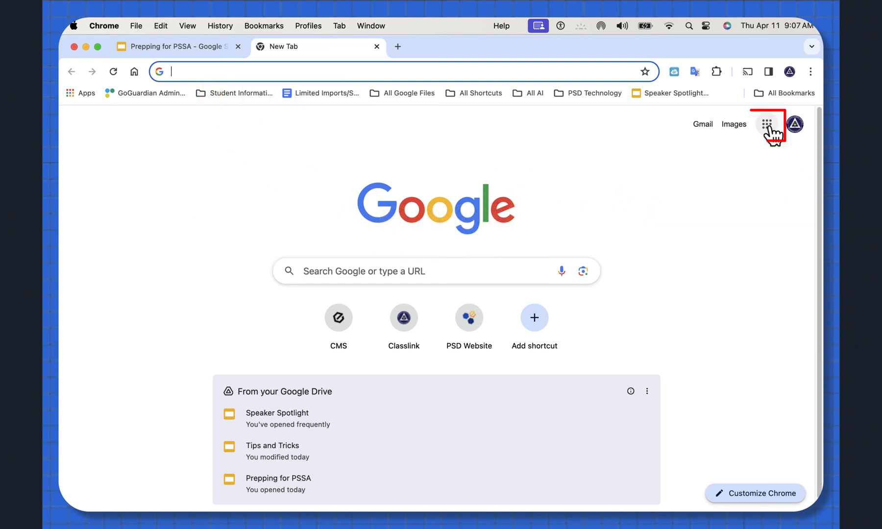
Step: Launch Google Slides from Chrome's Google apps grid
left_click(767, 123)
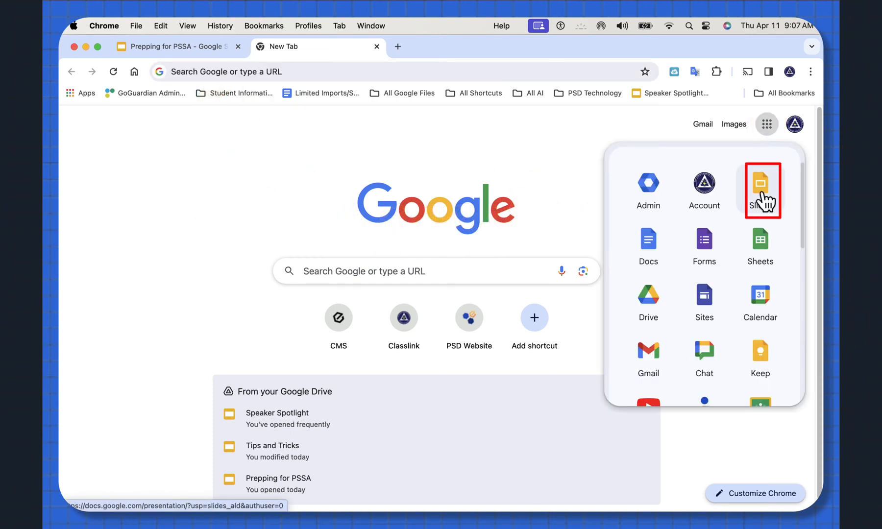
left_click(761, 183)
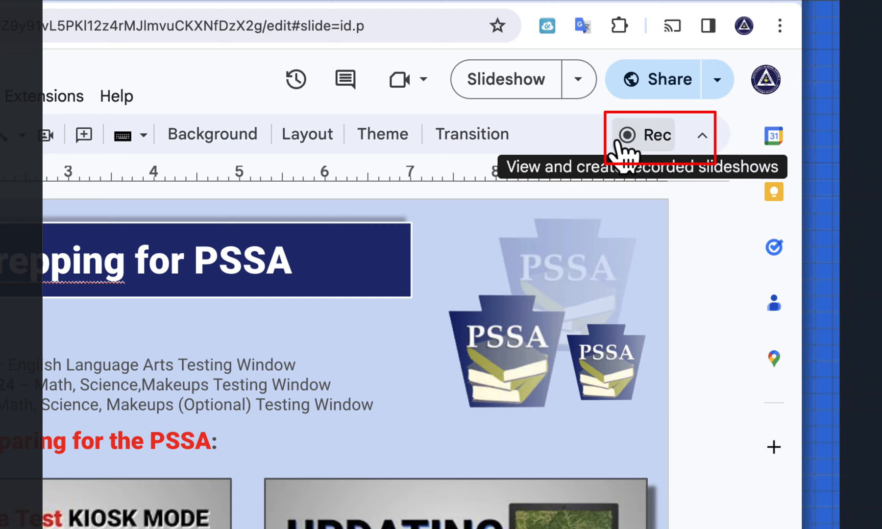
mouse_move(636, 138)
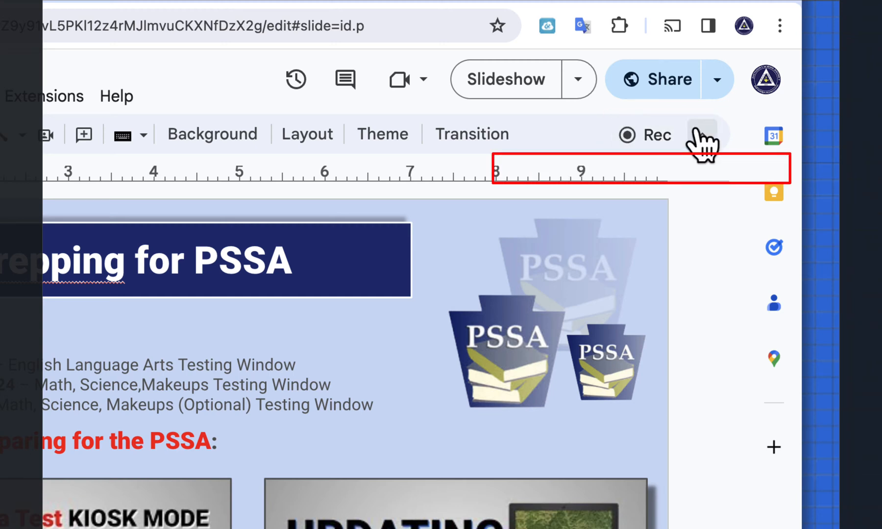
mouse_move(697, 140)
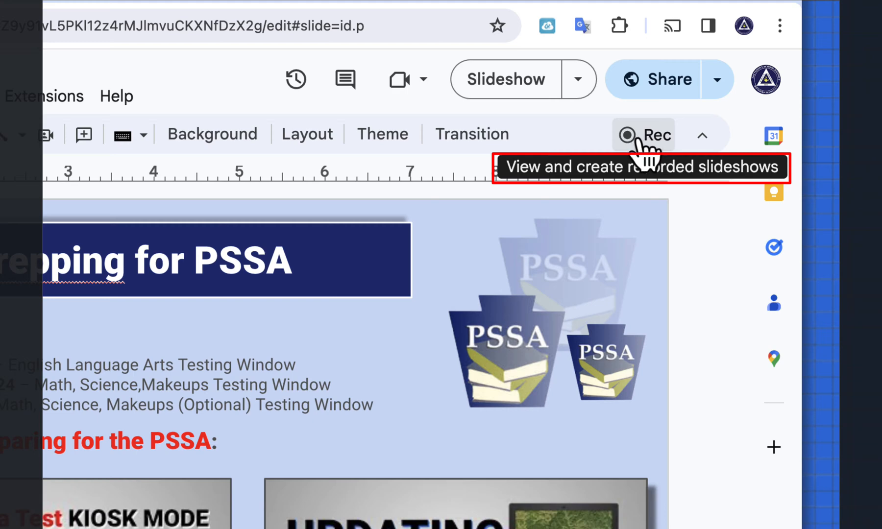
Step: Start a new video recording from the Rec panel of the Prepping for PSSA deck
left_click(647, 135)
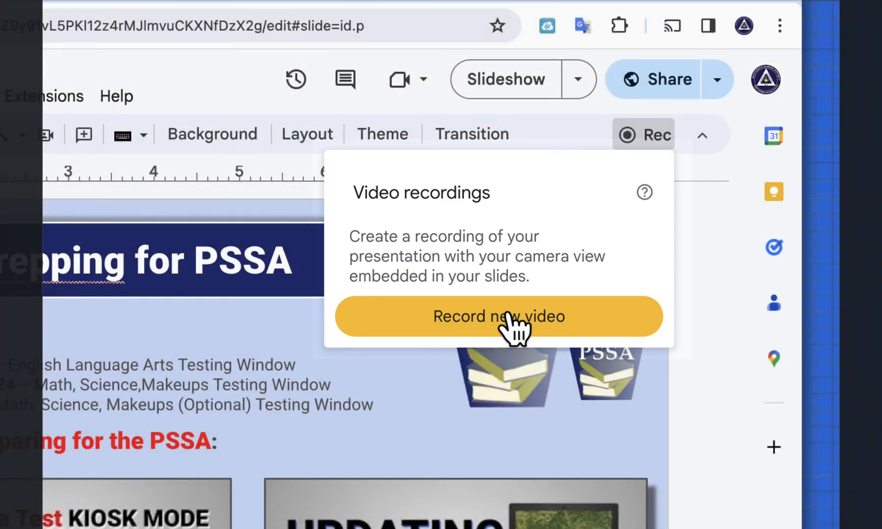
left_click(498, 316)
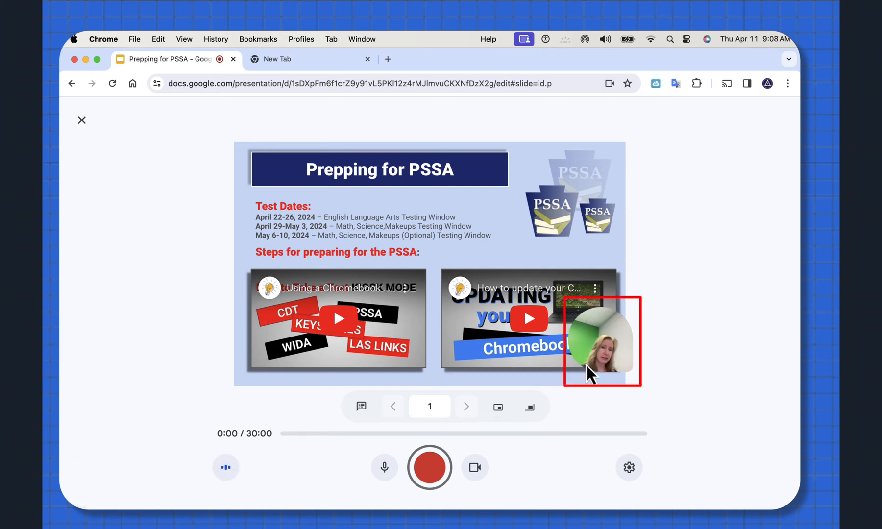
mouse_move(593, 341)
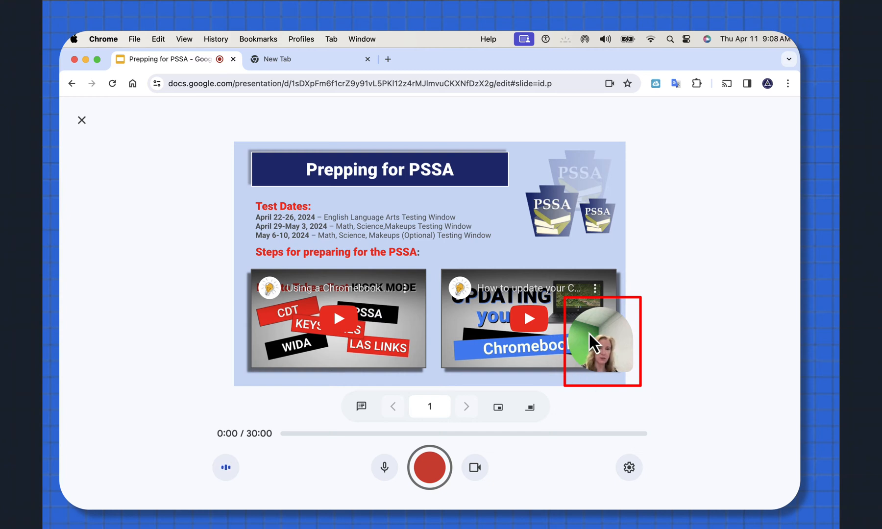
mouse_move(696, 347)
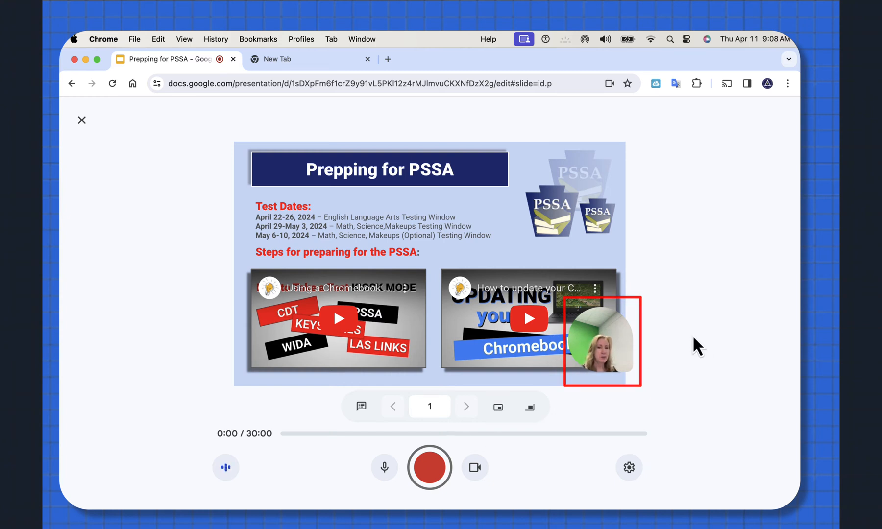
Step: Resize the camera bubble larger, then smallest, and turn the camera off
left_click(498, 407)
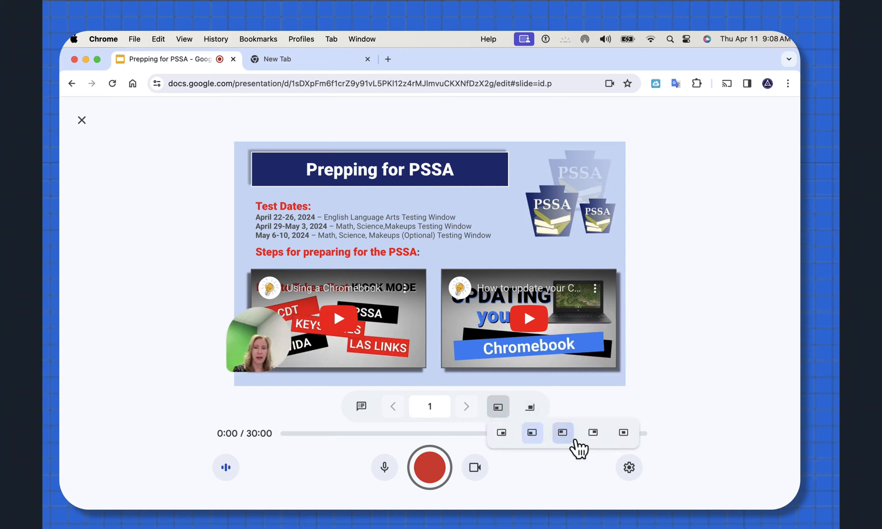
left_click(562, 432)
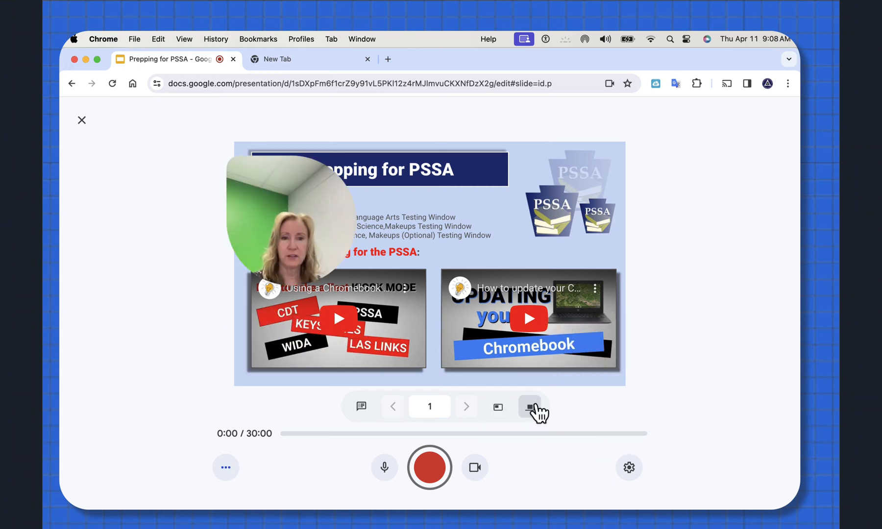
left_click(530, 406)
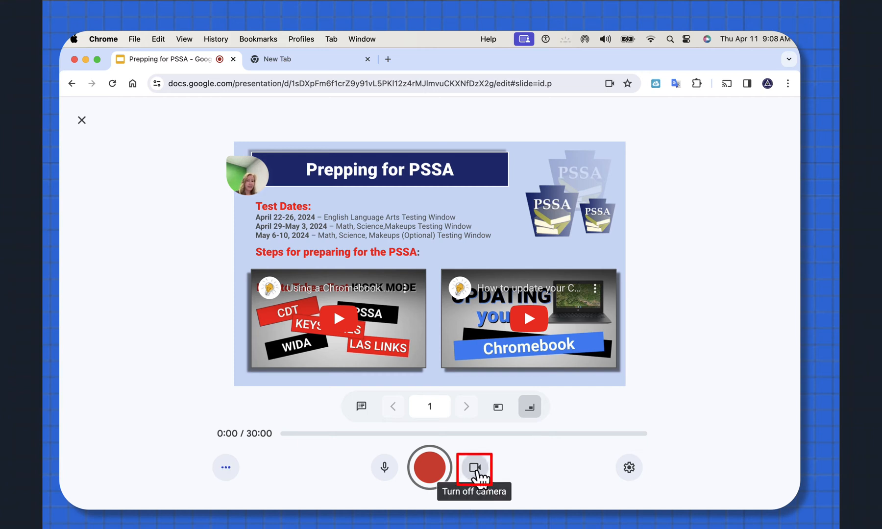
left_click(475, 468)
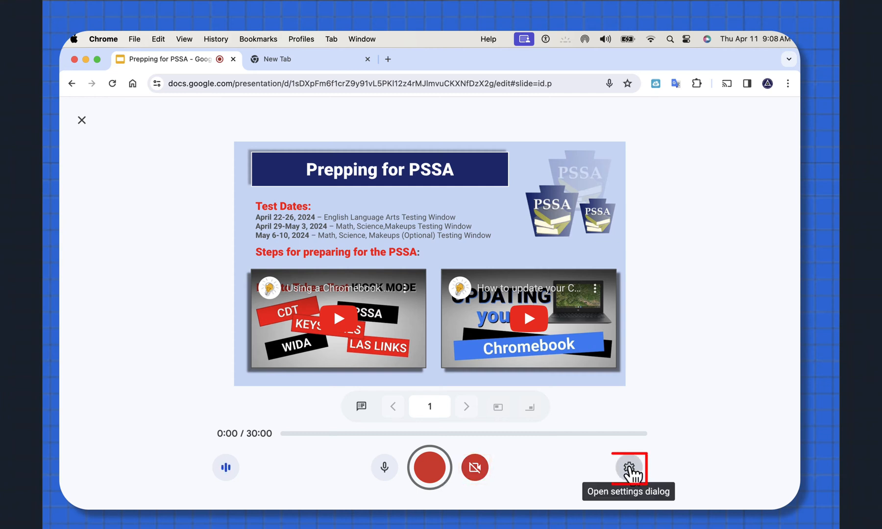
left_click(628, 468)
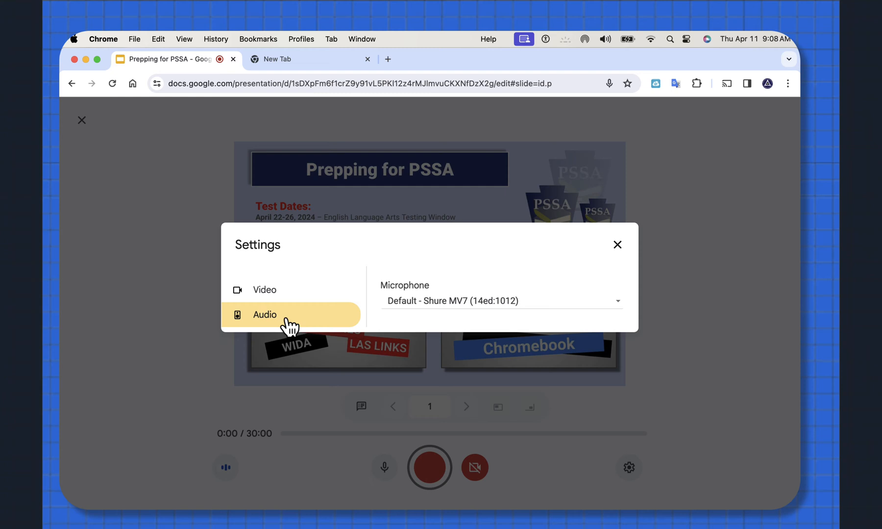
left_click(264, 289)
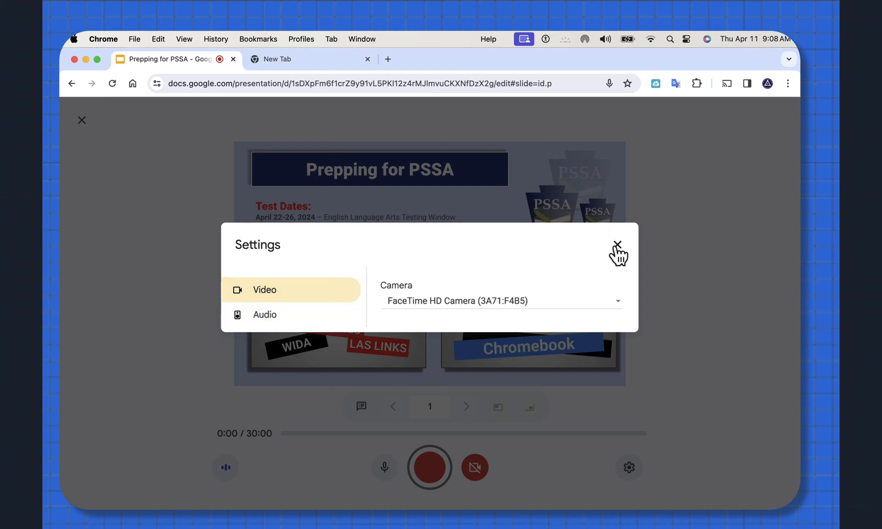
left_click(617, 245)
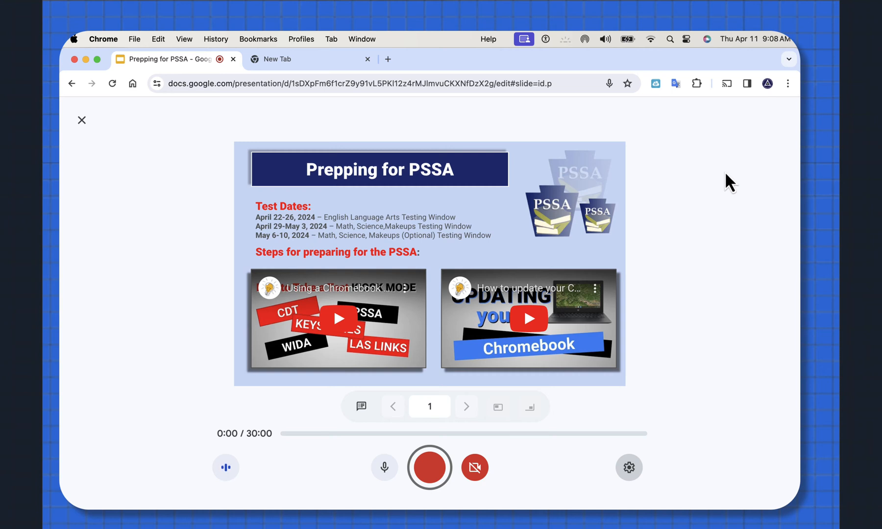
mouse_move(430, 468)
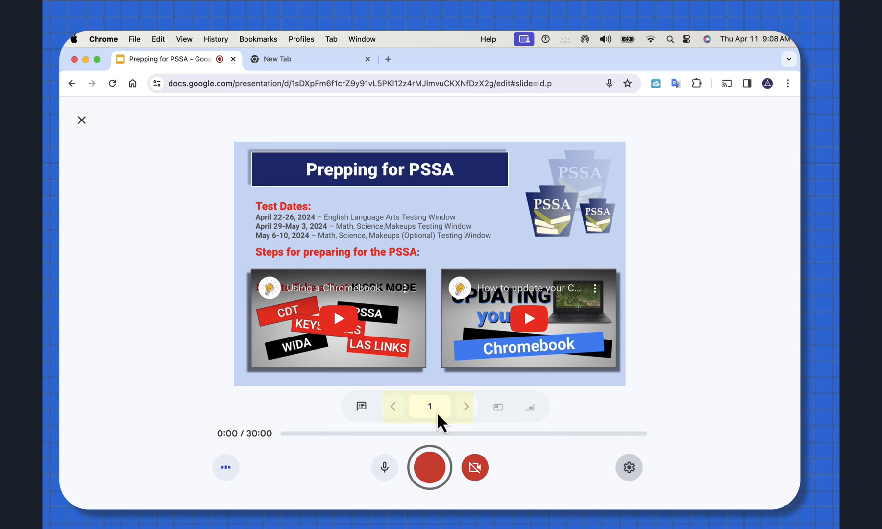
Step: Record the slide with tab sharing allowed and pause the take at 14 seconds
left_click(429, 468)
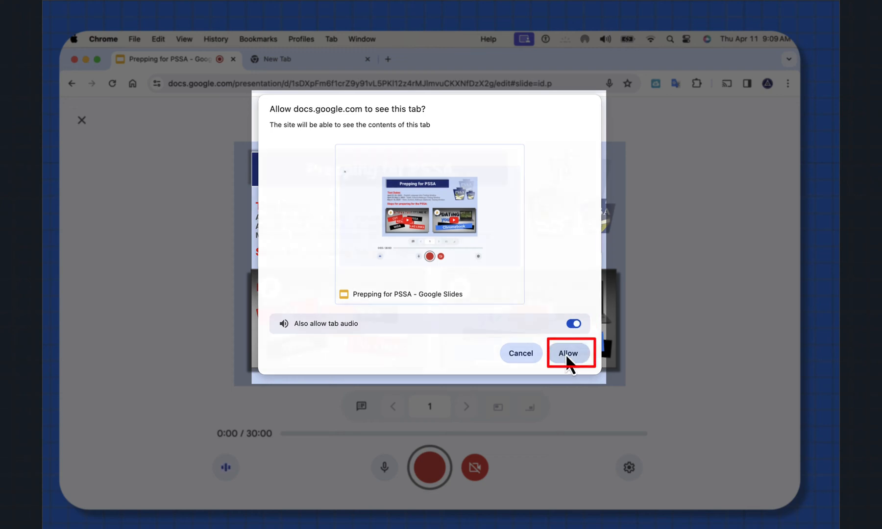
left_click(568, 353)
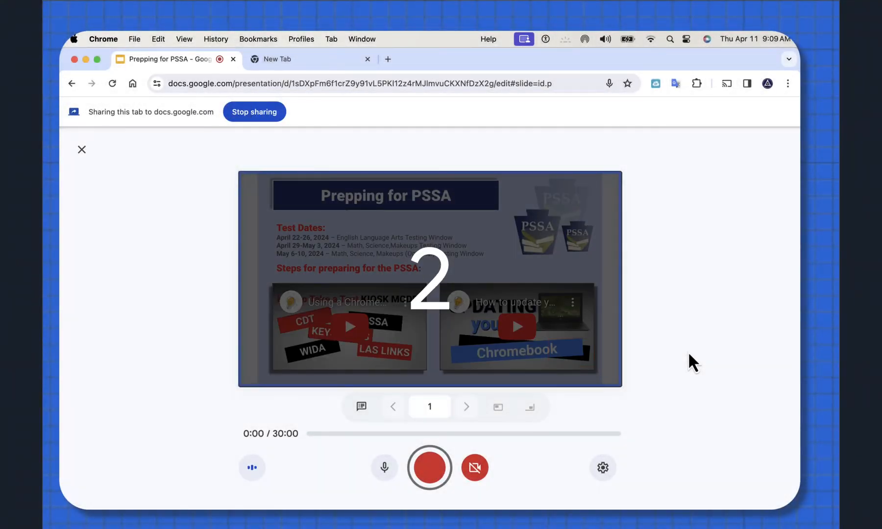
left_click(430, 467)
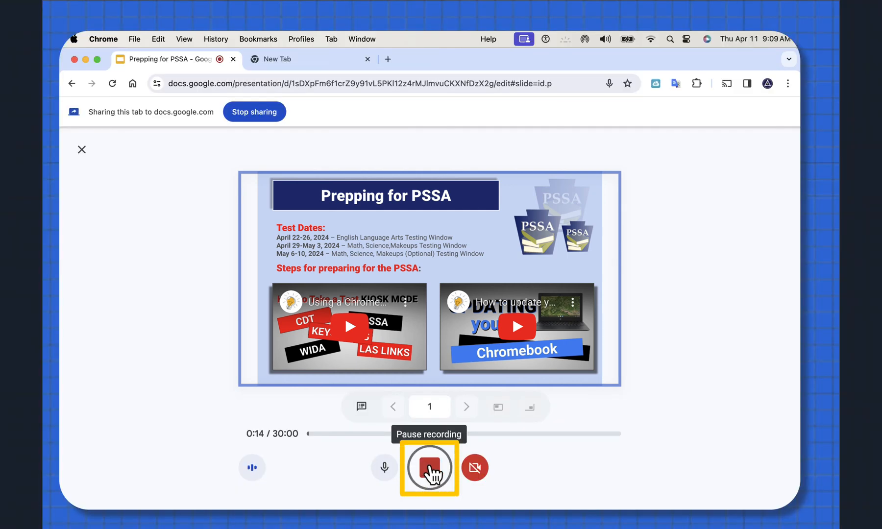
left_click(429, 468)
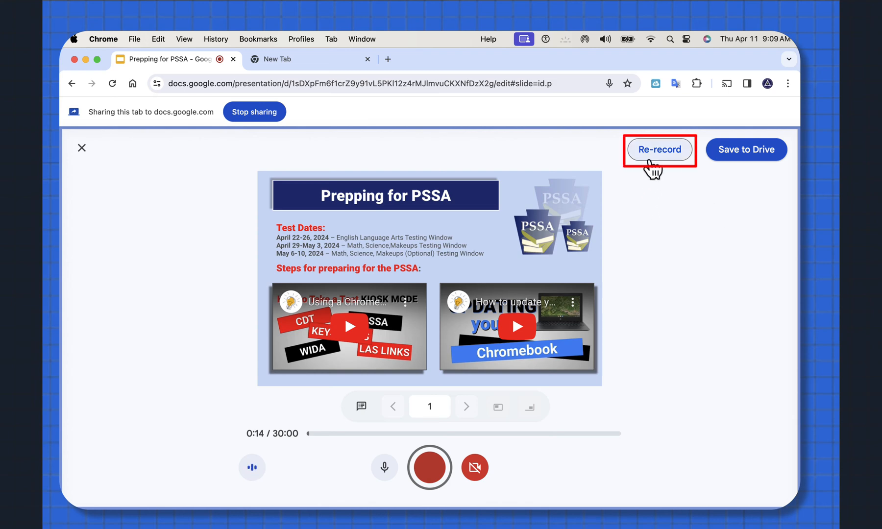
mouse_move(743, 157)
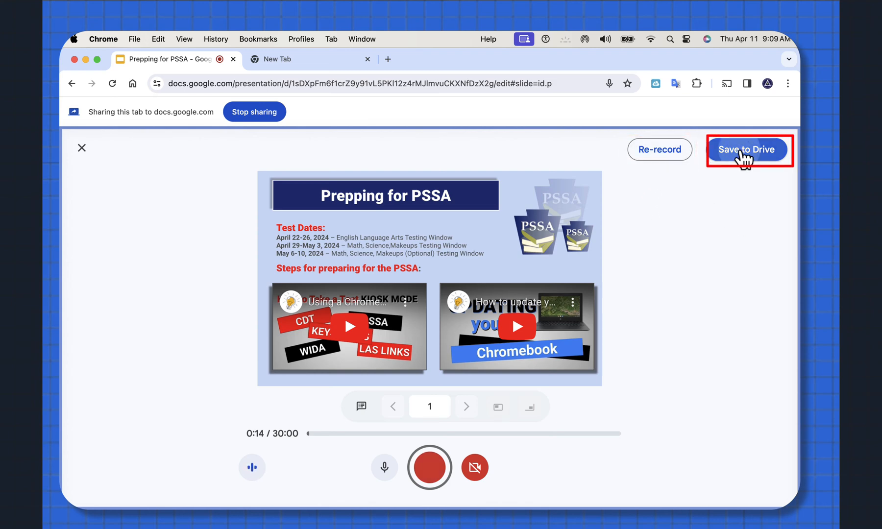
Step: Save the recording to Drive as Prepping for PSSA-1 and close the recordings panel
left_click(747, 149)
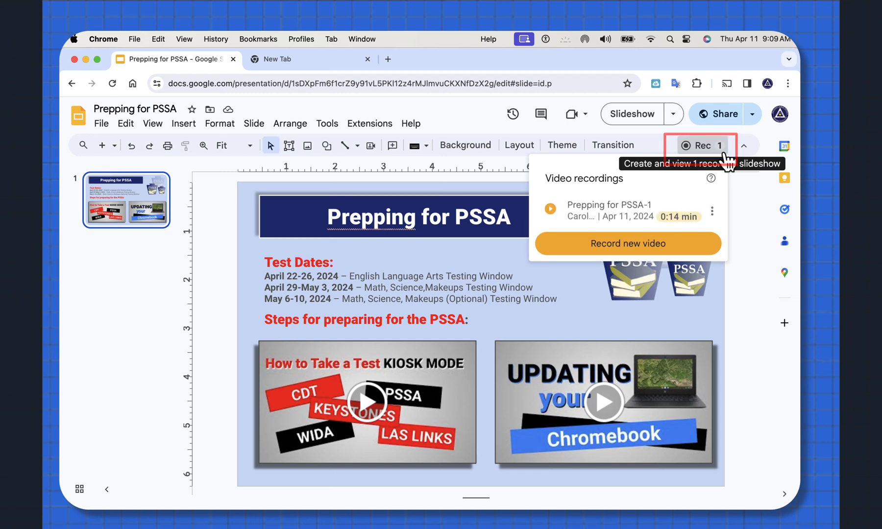
left_click(711, 210)
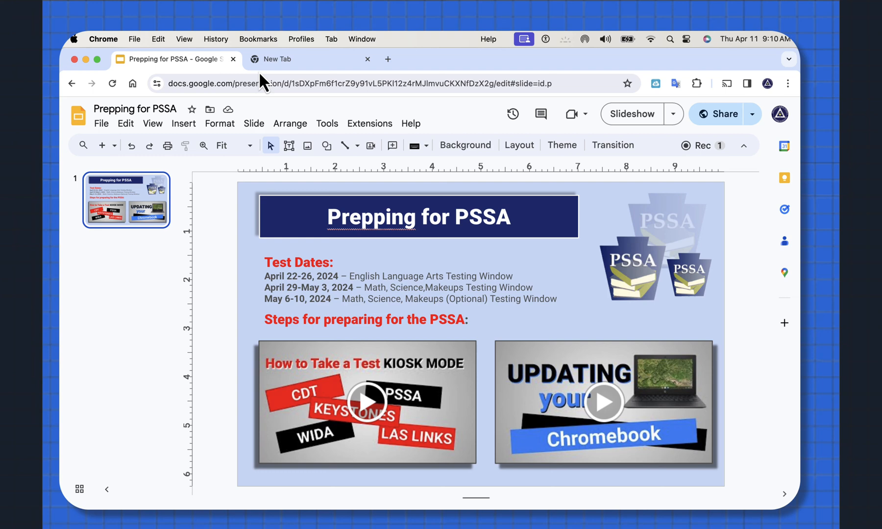
Step: Reopen the Prepping for PSSA deck and copy the link to its saved recording
left_click(295, 59)
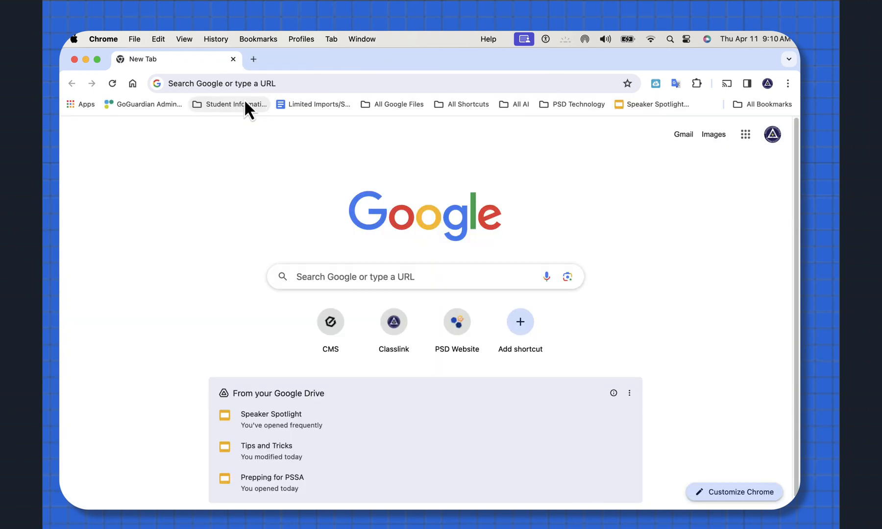
mouse_move(263, 484)
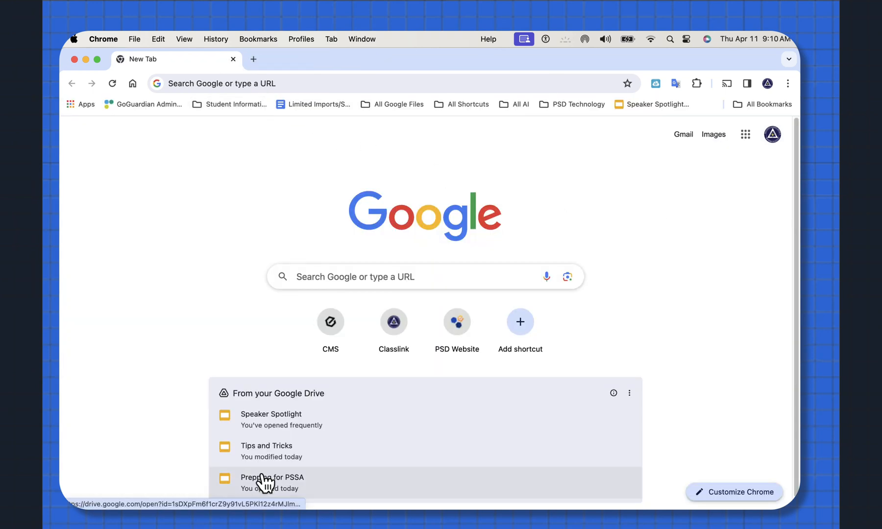
left_click(272, 477)
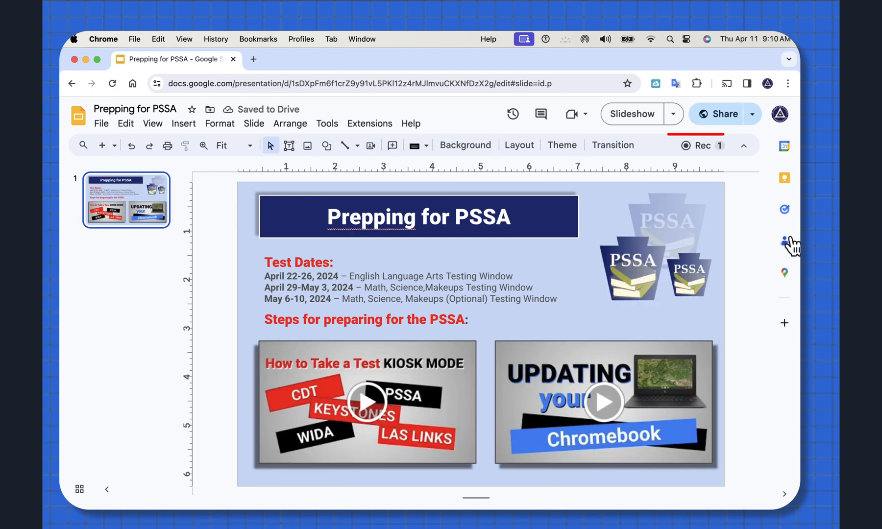
mouse_move(723, 148)
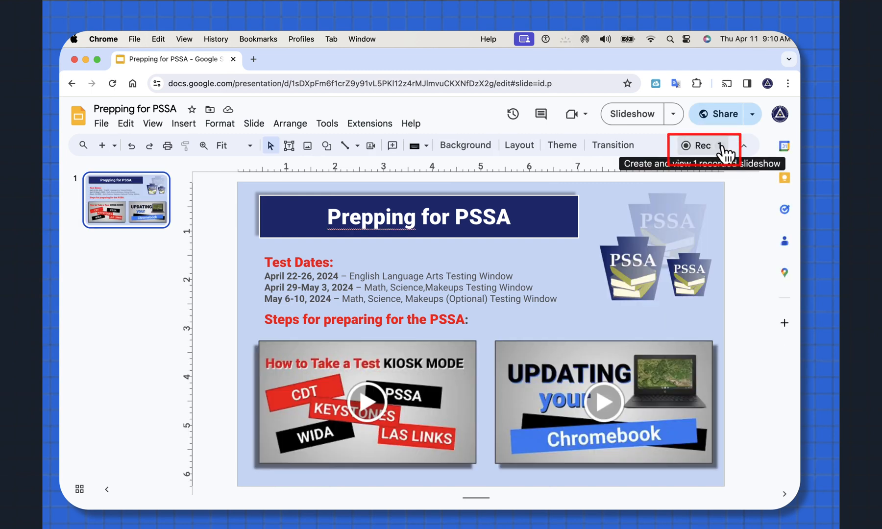
left_click(703, 145)
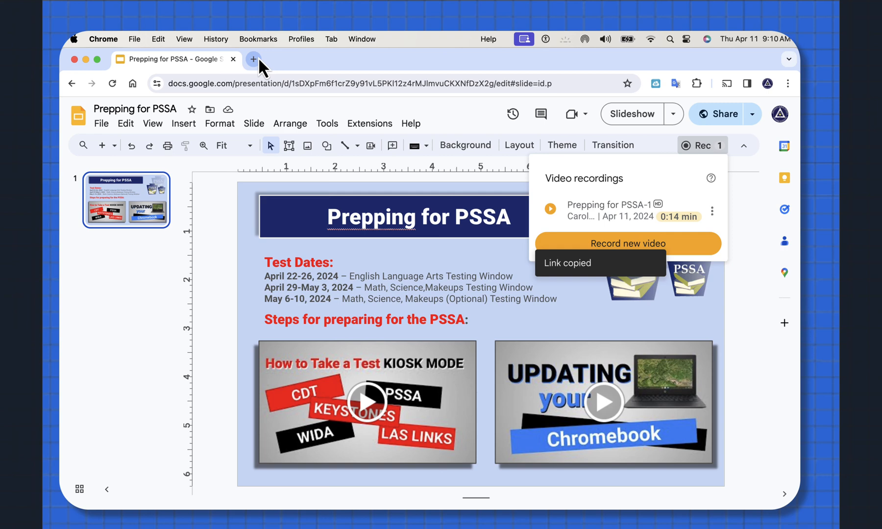
Step: Open Prepping for PSSA-1.webm from the copied link in a new tab
left_click(253, 59)
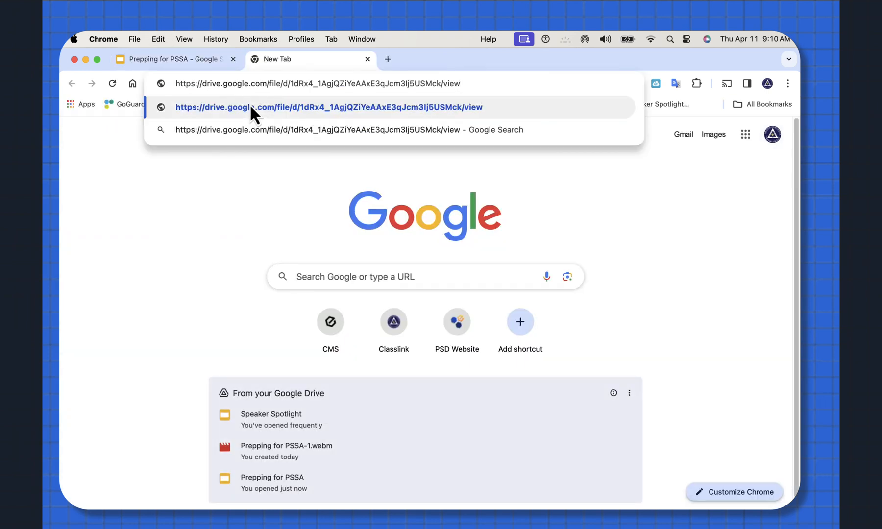
left_click(327, 107)
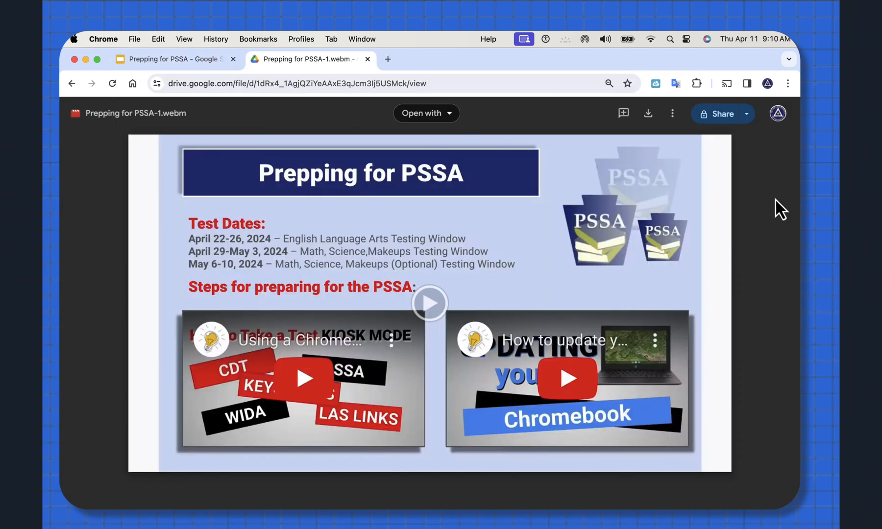